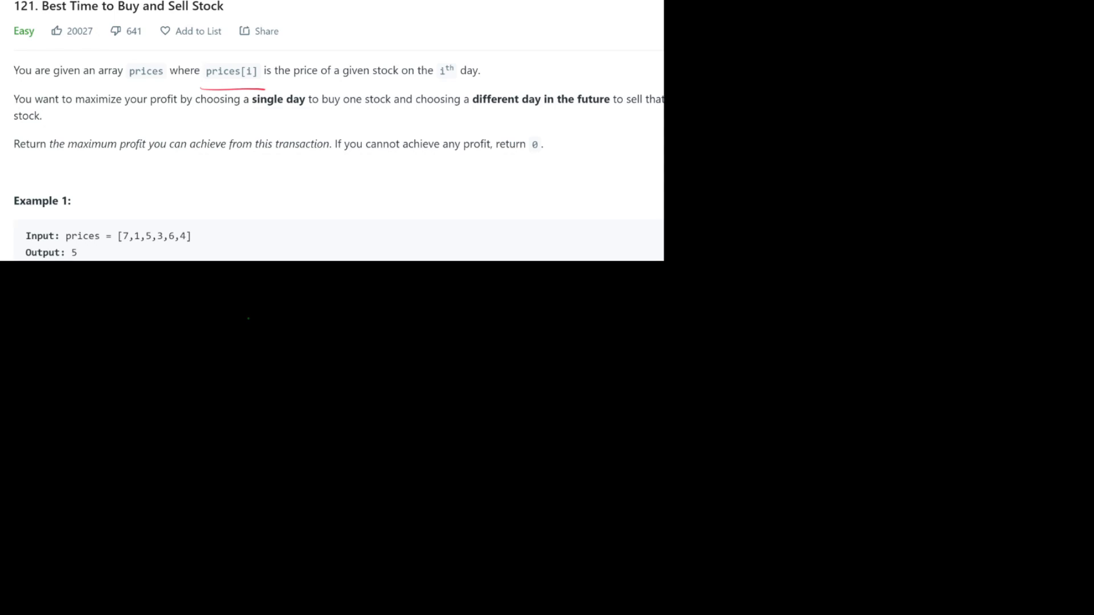
# Draw a red line graph of prices 7, 1, 5, 3, 6, 4 under the example.
pyautogui.moveTo(251, 90); pyautogui.dragTo(304, 119)
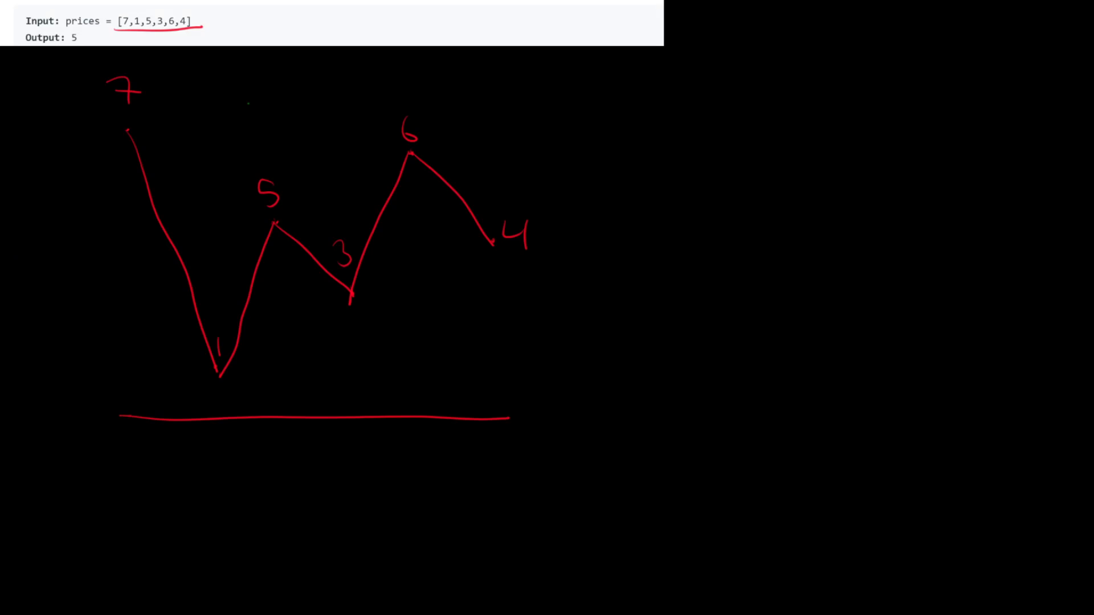
# Mark the low at 1, write 'biggest # after', and draw the left-to-right pass across prices.
pyautogui.moveTo(203, 380); pyautogui.dragTo(251, 379)
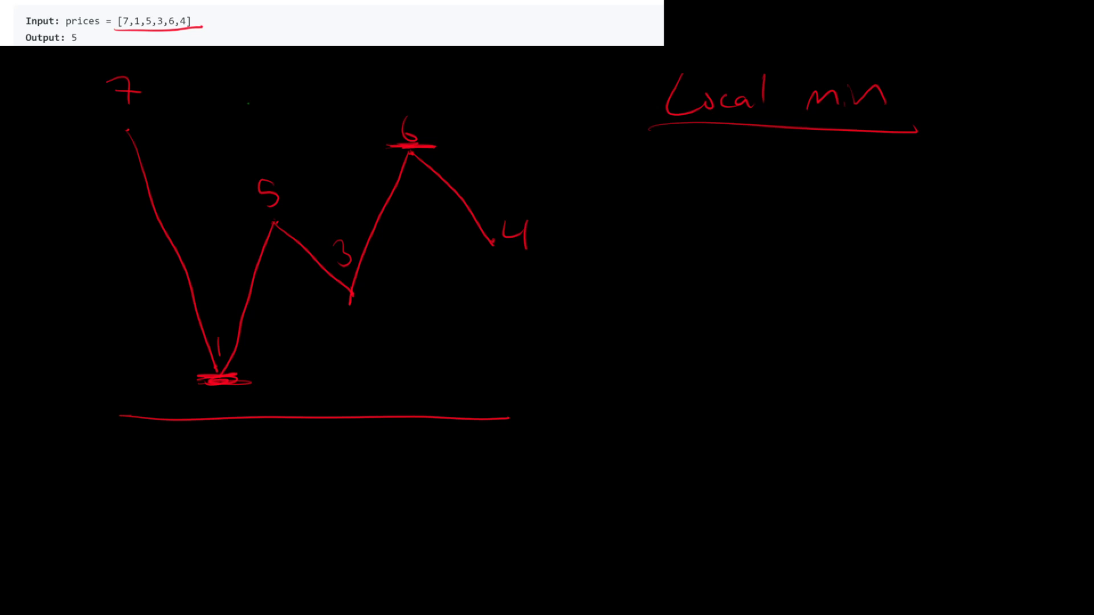
pyautogui.write('biggest # after')
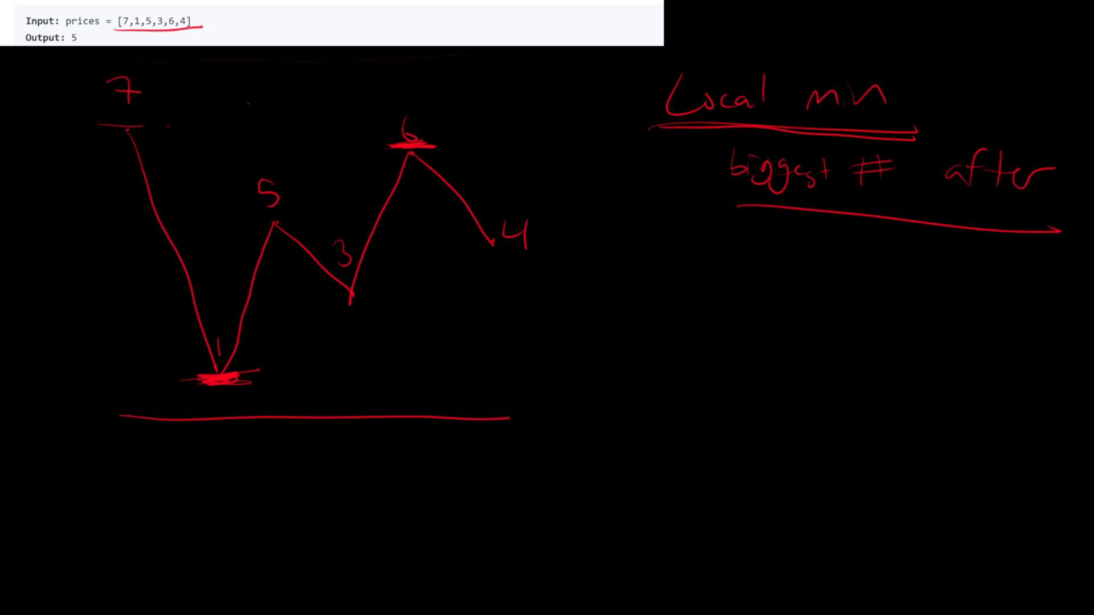
pyautogui.moveTo(140, 66); pyautogui.dragTo(478, 73)
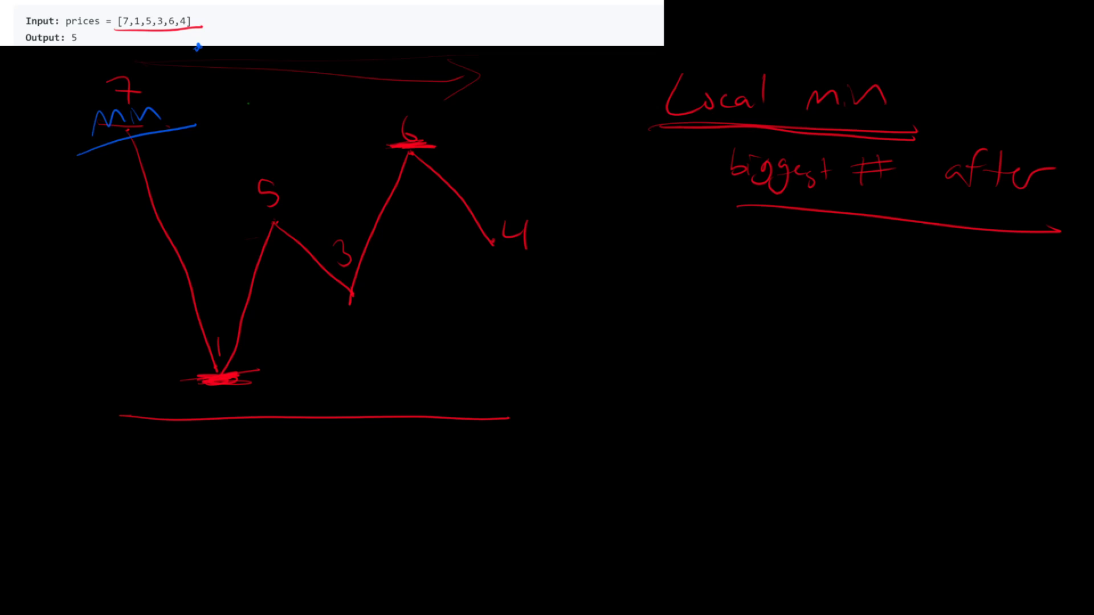
# Write blue 'cur min' and 'Max' notes, marking the minimum moving to price 1 and boxing it.
pyautogui.moveTo(136, 133); pyautogui.dragTo(197, 43)
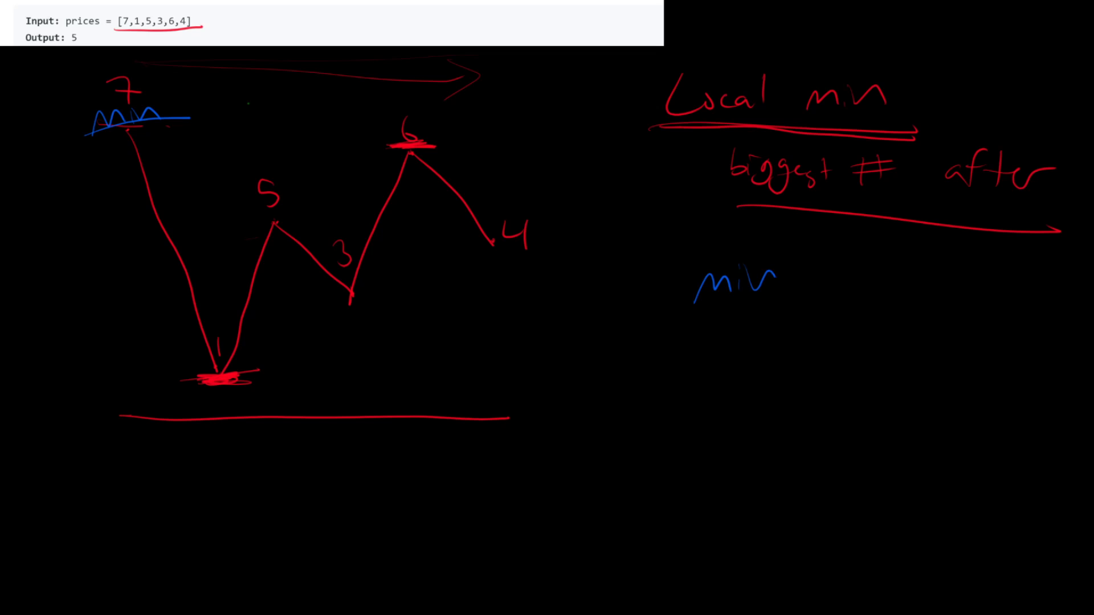
pyautogui.moveTo(697, 251); pyautogui.dragTo(798, 307)
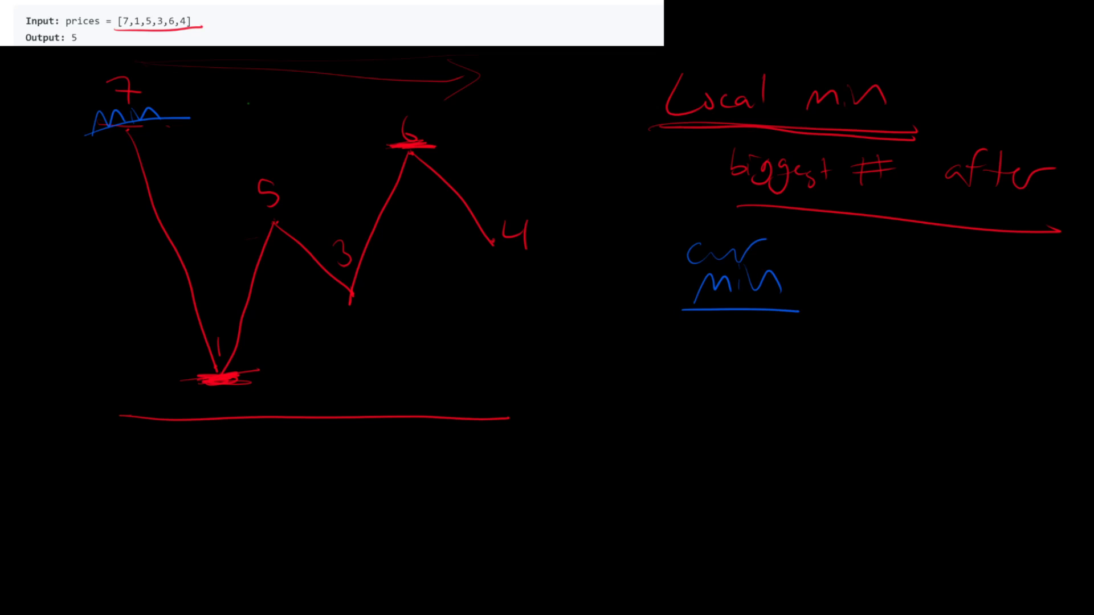
pyautogui.write('Max')
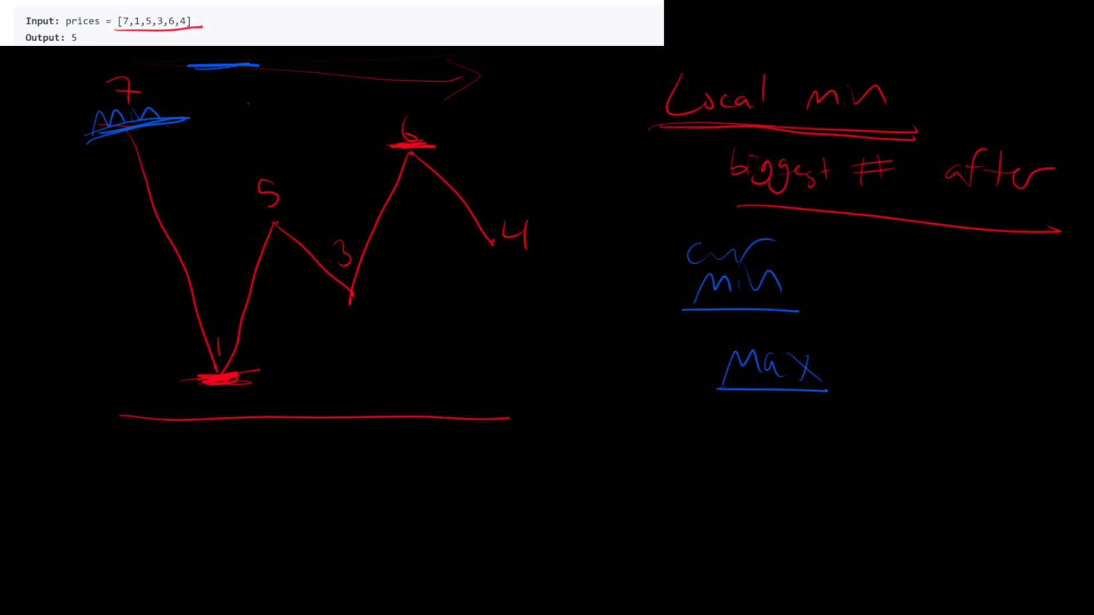
pyautogui.moveTo(140, 118); pyautogui.dragTo(188, 63)
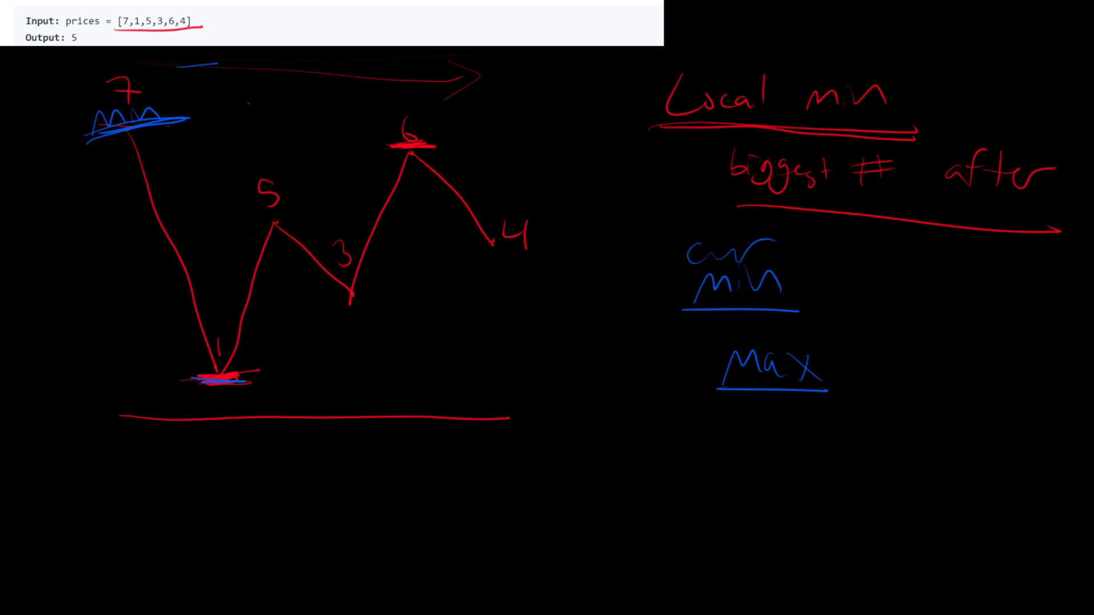
pyautogui.moveTo(195, 380); pyautogui.dragTo(251, 375)
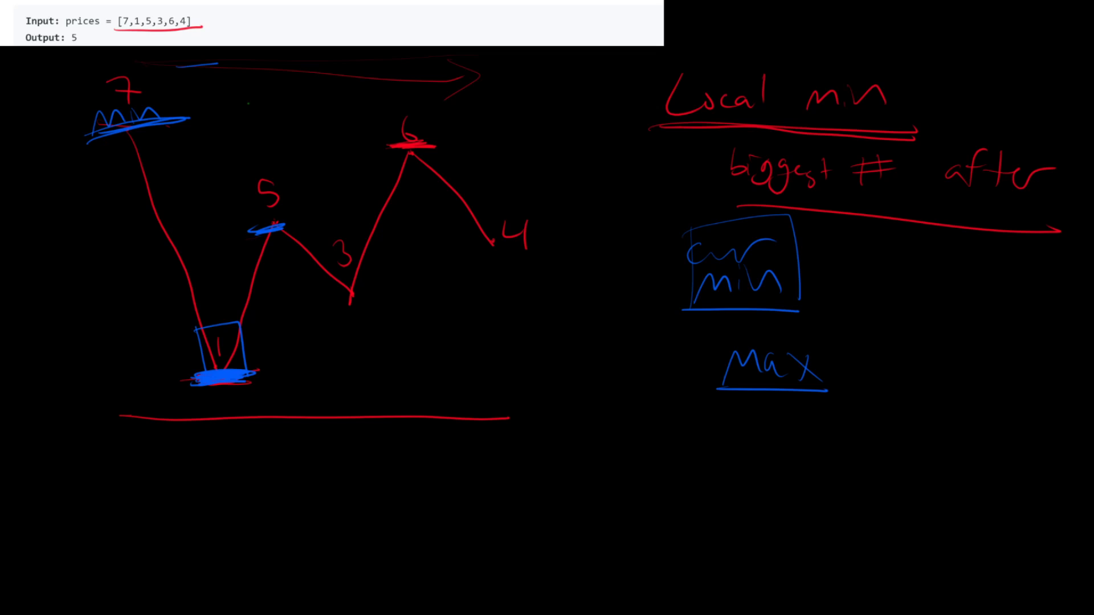
# Mark price 3 with Max → 4, then bring up the empty JavaScript maxProfit stub.
pyautogui.moveTo(272, 202); pyautogui.dragTo(241, 328)
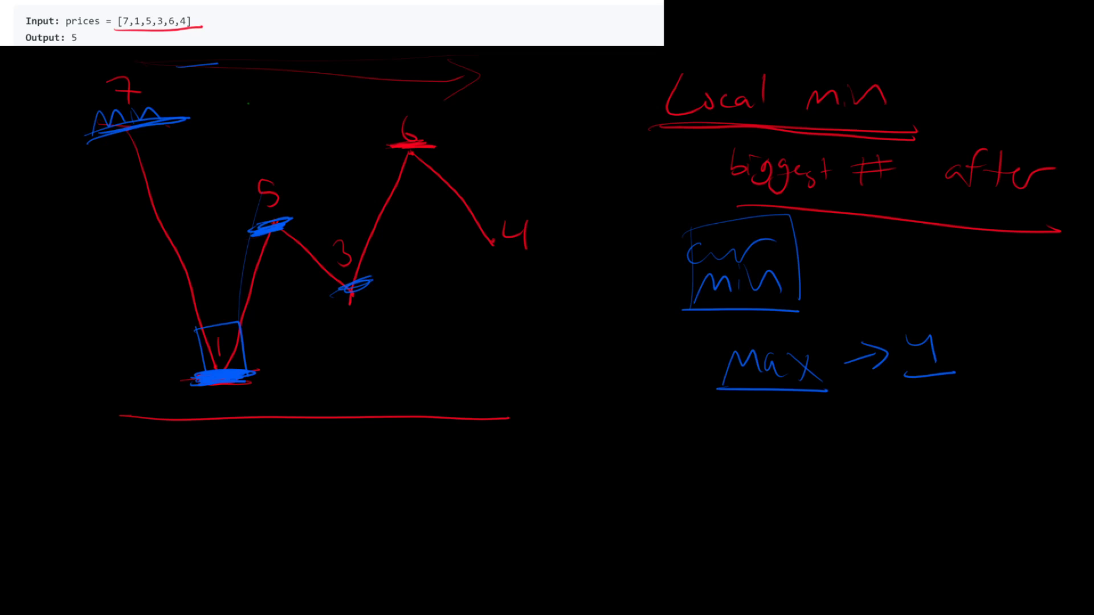
pyautogui.moveTo(892, 321); pyautogui.dragTo(962, 377)
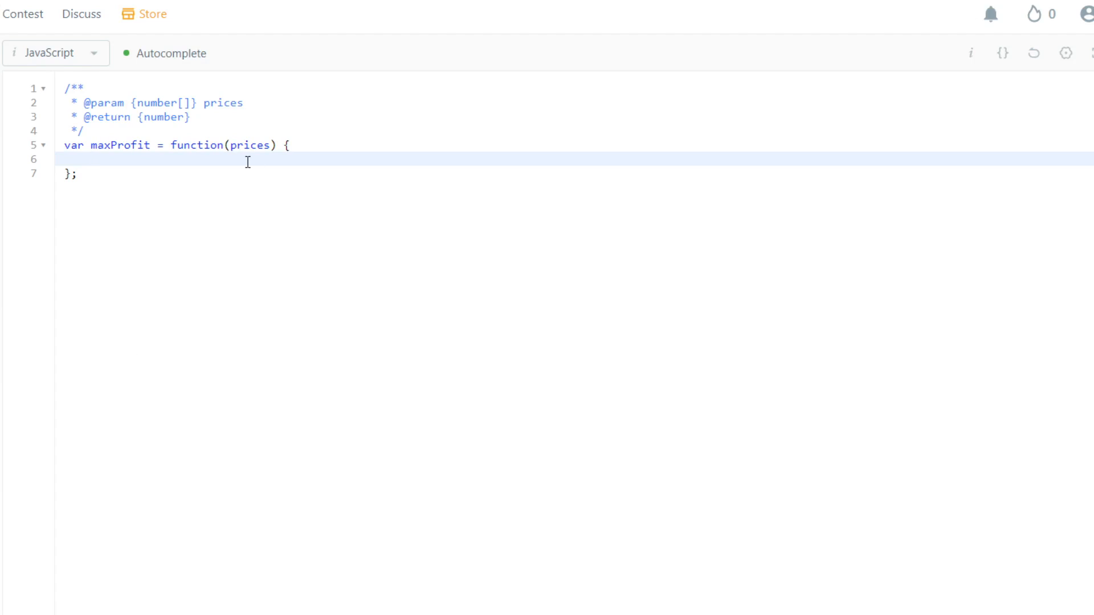
# Declare max = 0 and currentMin = prices[0] in the maxProfit body.
pyautogui.write('let ma')
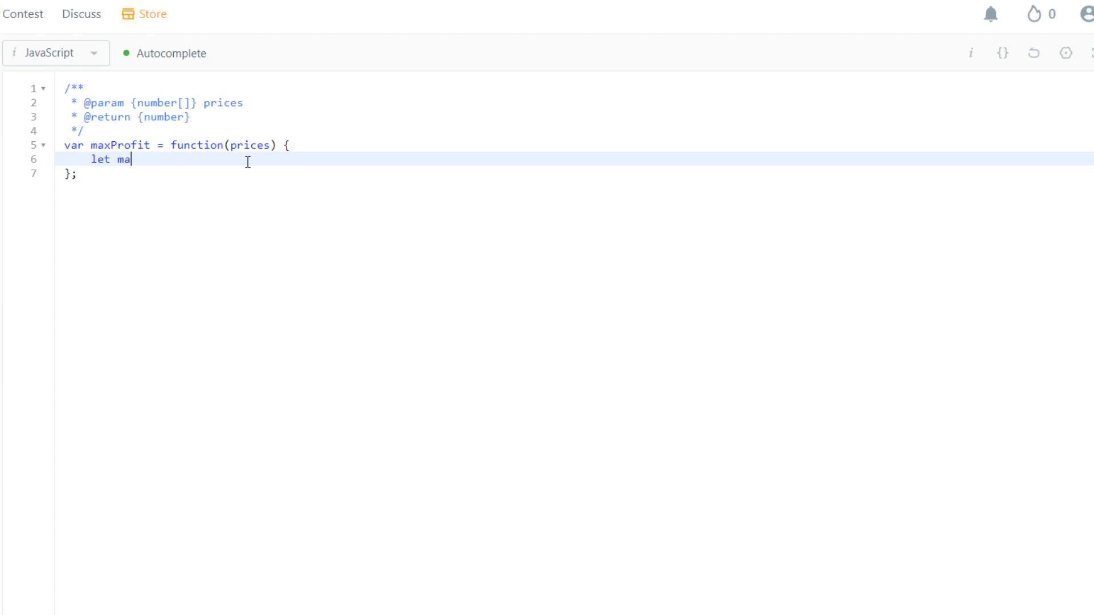
pyautogui.write('x=0;')
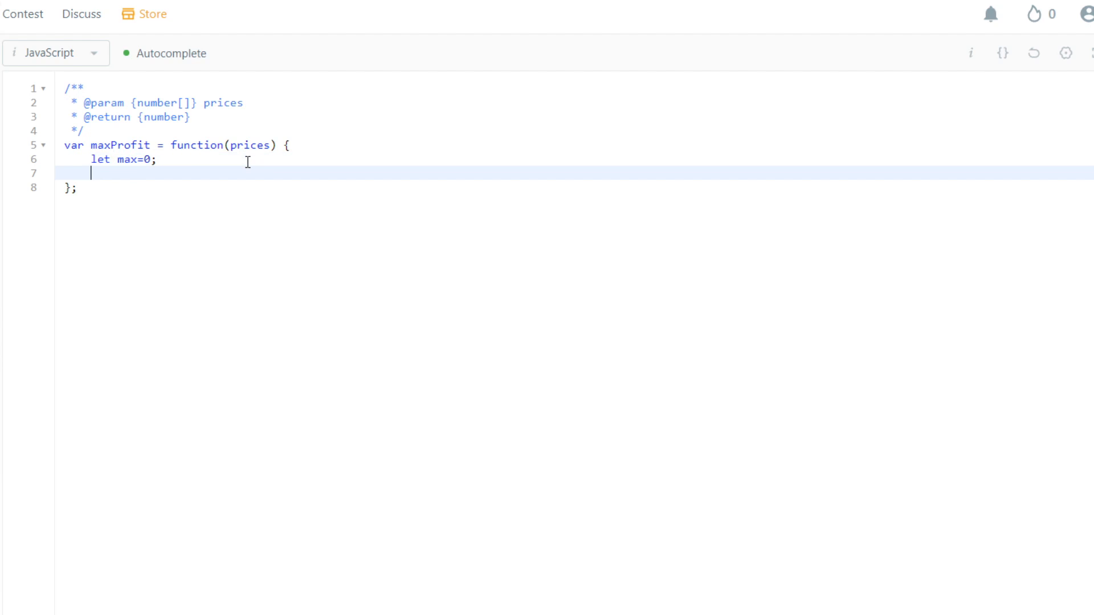
pyautogui.write('let currentMin=')
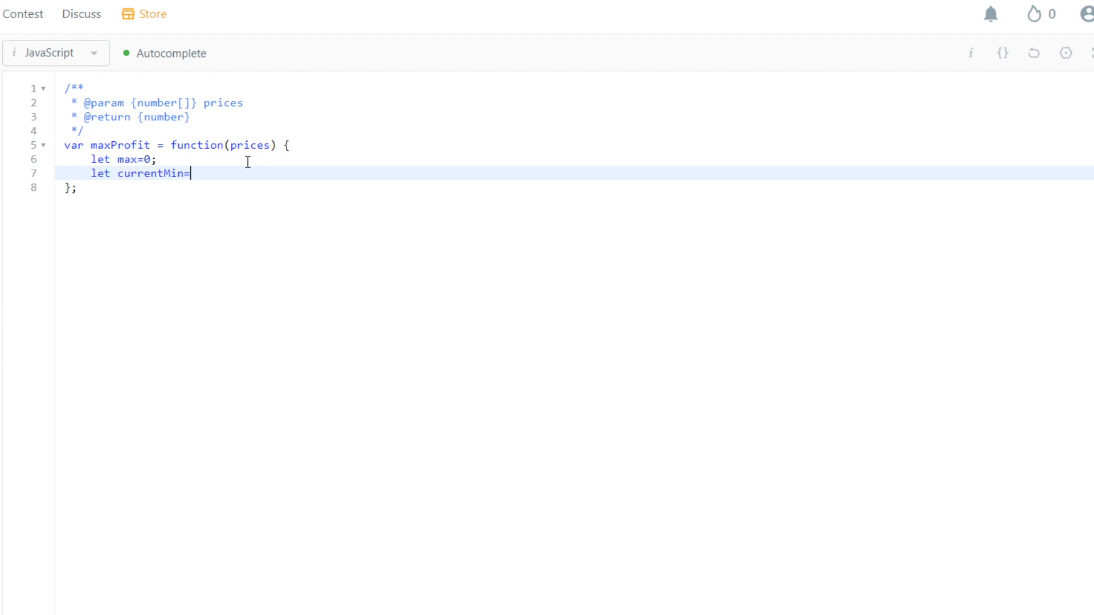
pyautogui.write('prices[0];')
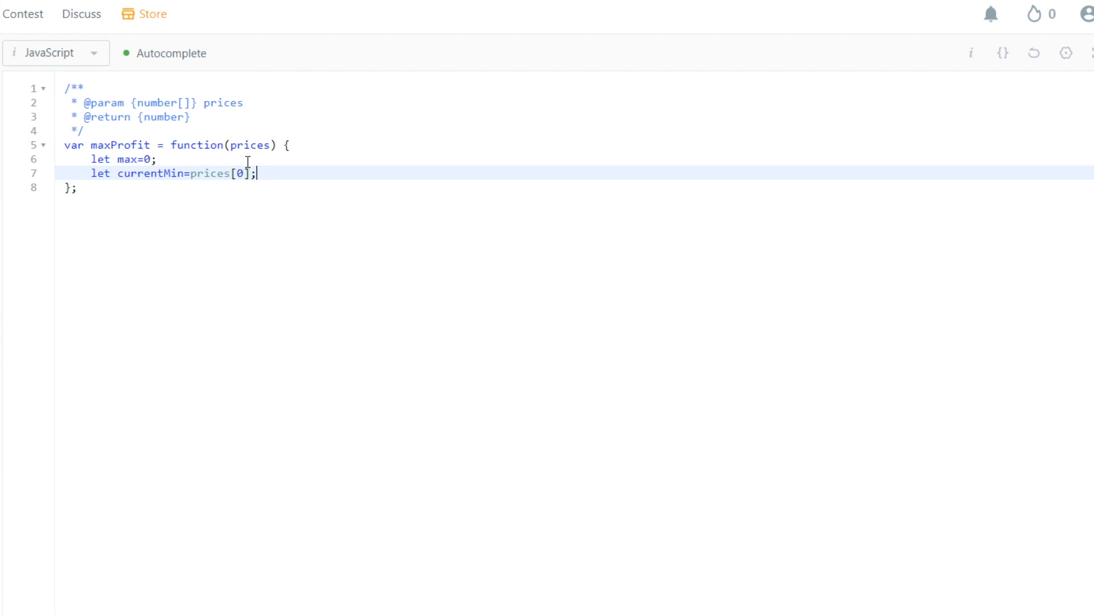
# Open a for loop with i from 0 to prices.length.
pyautogui.press('Enter')
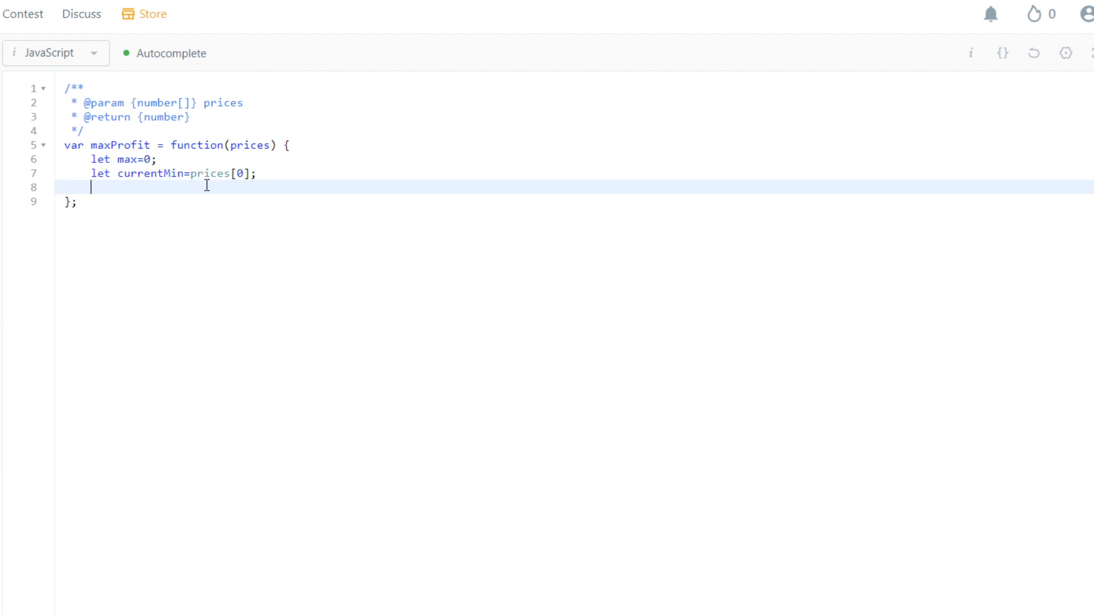
pyautogui.write('for (')
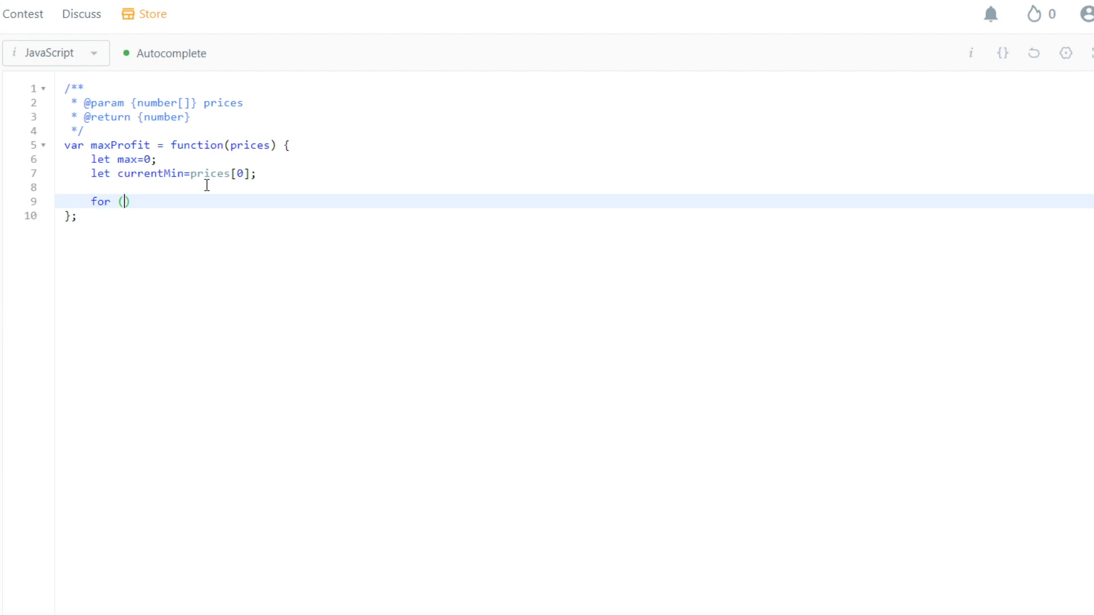
pyautogui.write('let i=0;i<pri')
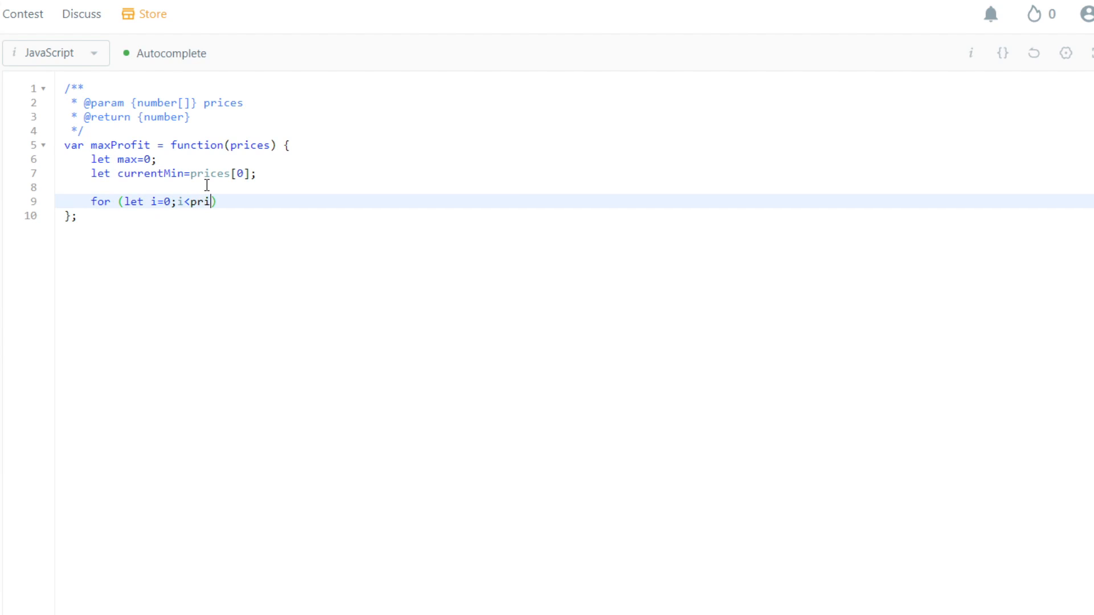
pyautogui.write('ces.length')
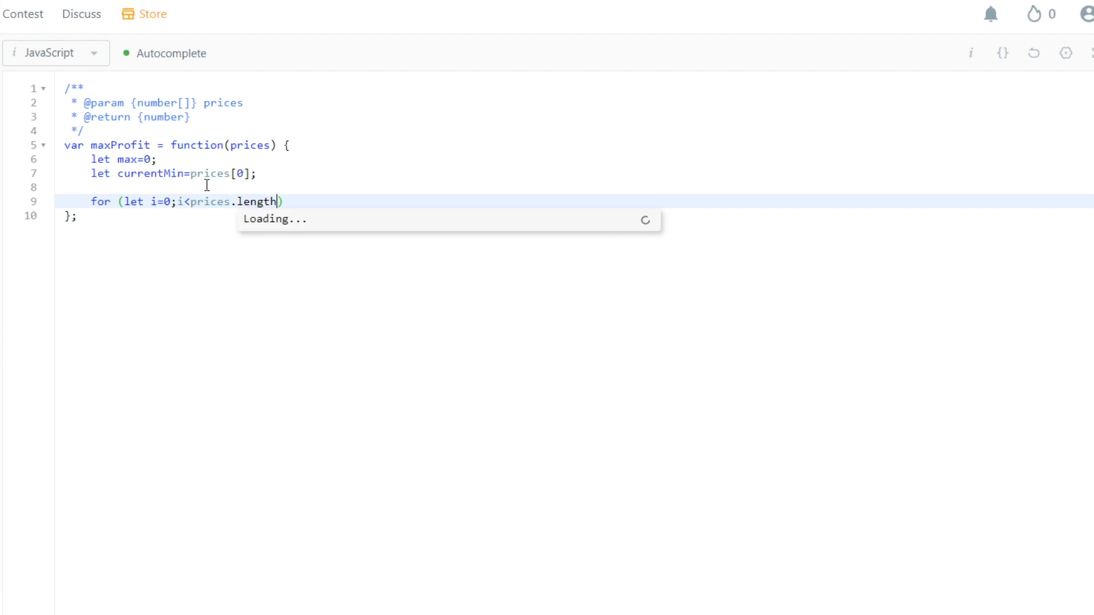
pyautogui.write("'")
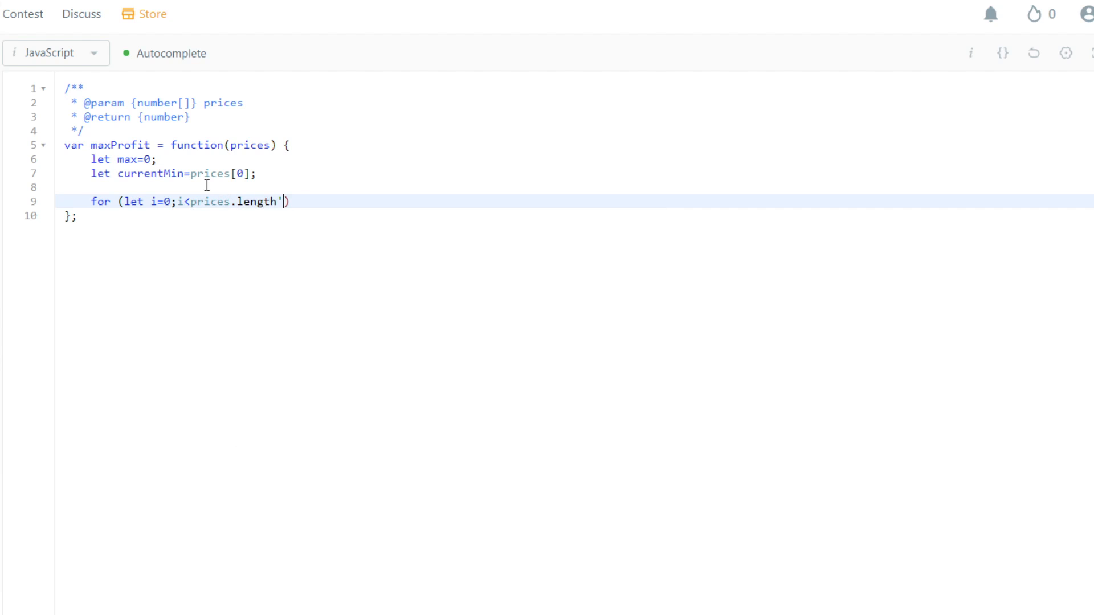
pyautogui.write(';i++')
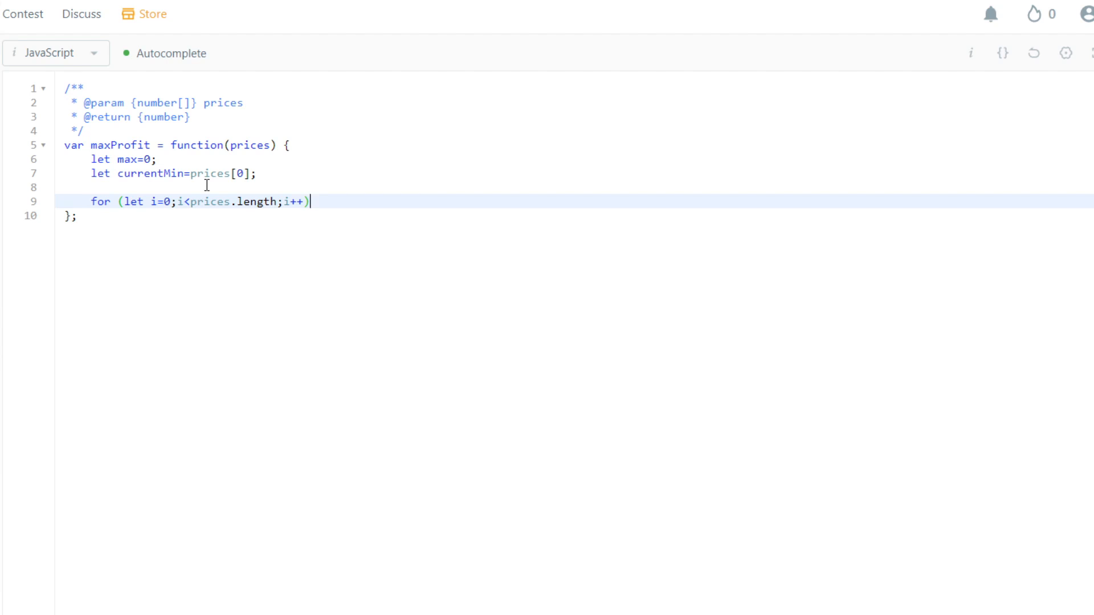
pyautogui.write('{')
pyautogui.write('if (prices[i]<cur')
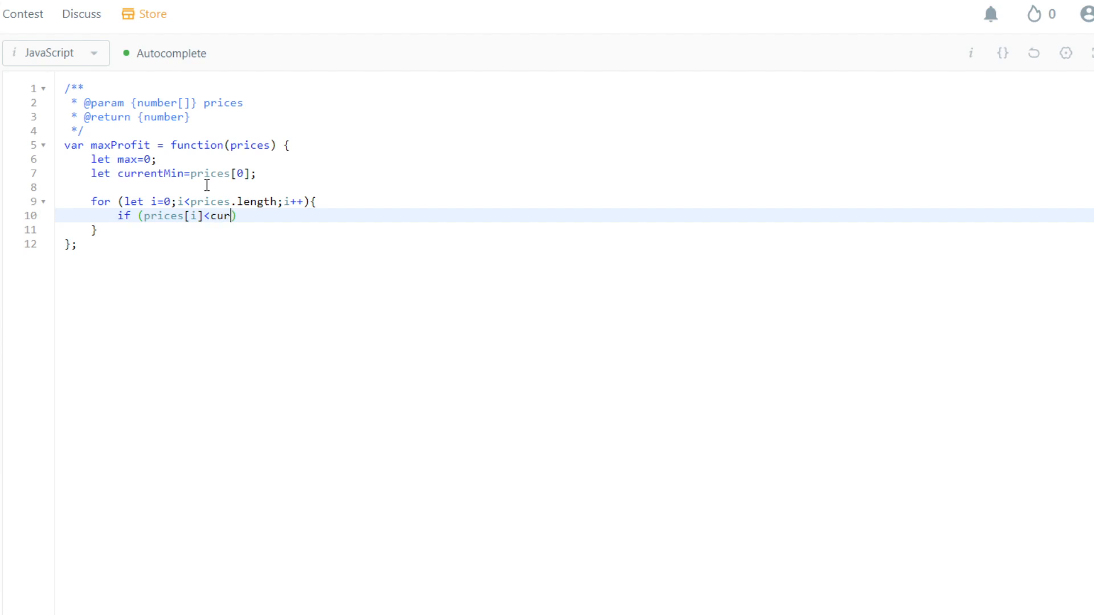
# Finish the if block setting currentMin = prices[i].
pyautogui.write('rentMin')
pyautogui.write('cu')
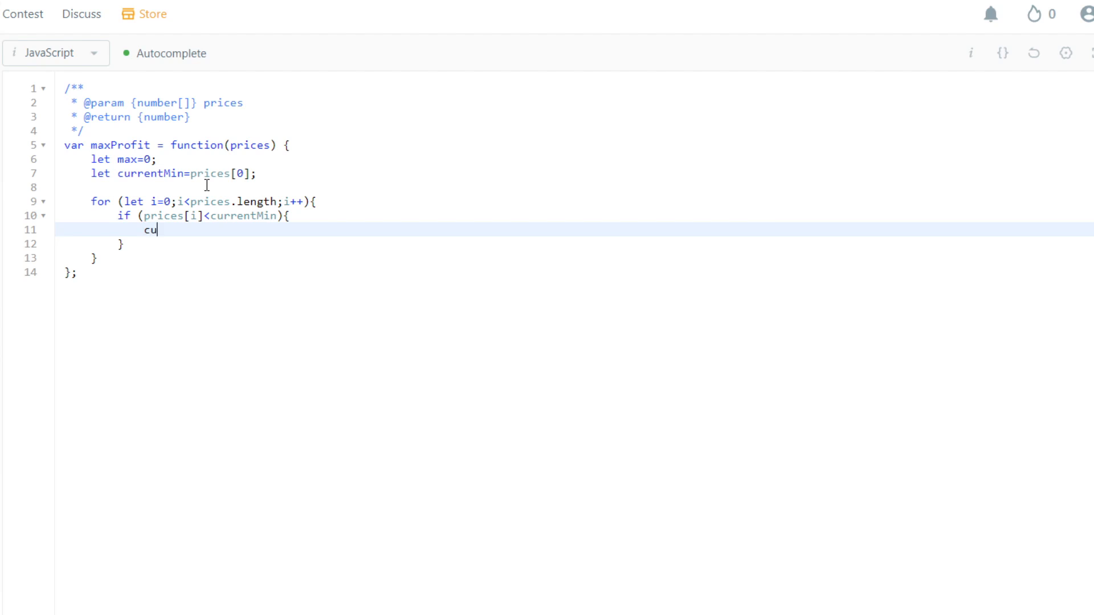
pyautogui.write('rrentMin=prices[')
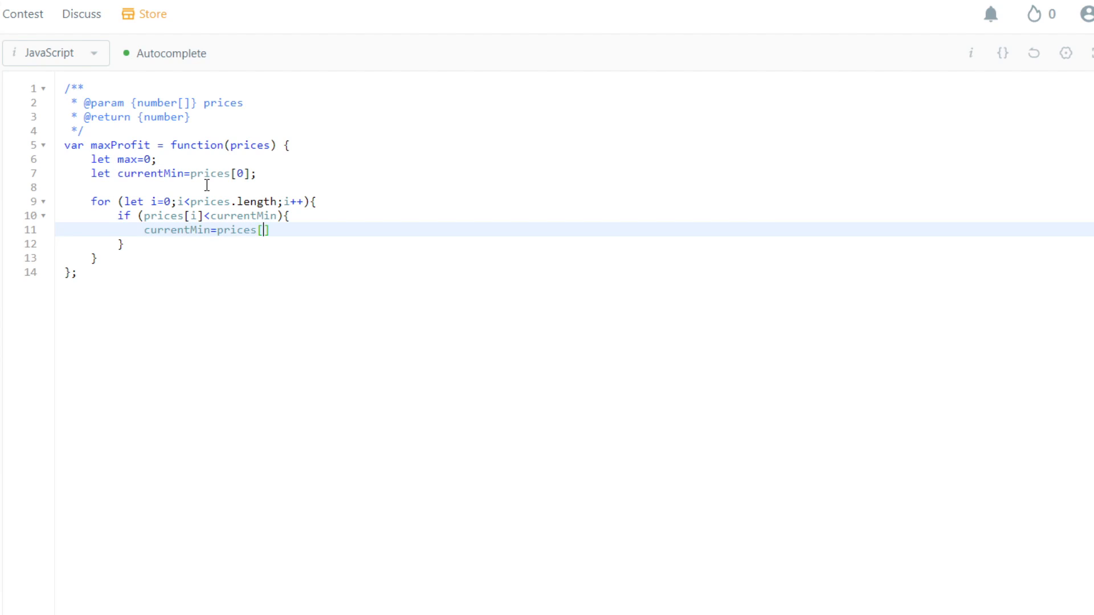
pyautogui.write('i];')
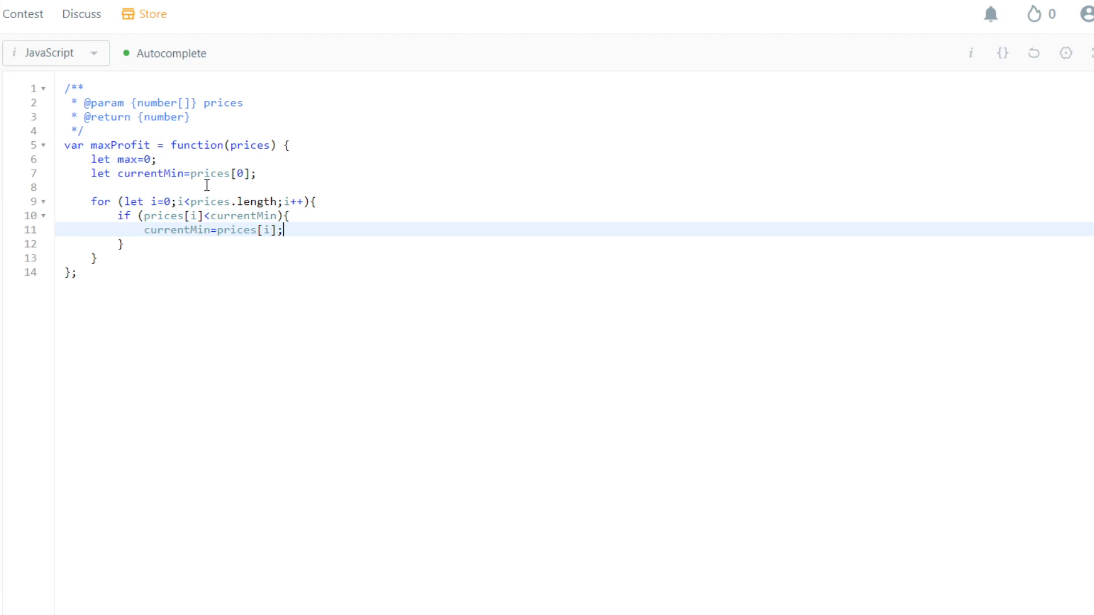
# Update max with Math.max(max, prices[i] - currentMin).
pyautogui.write('max=Math.')
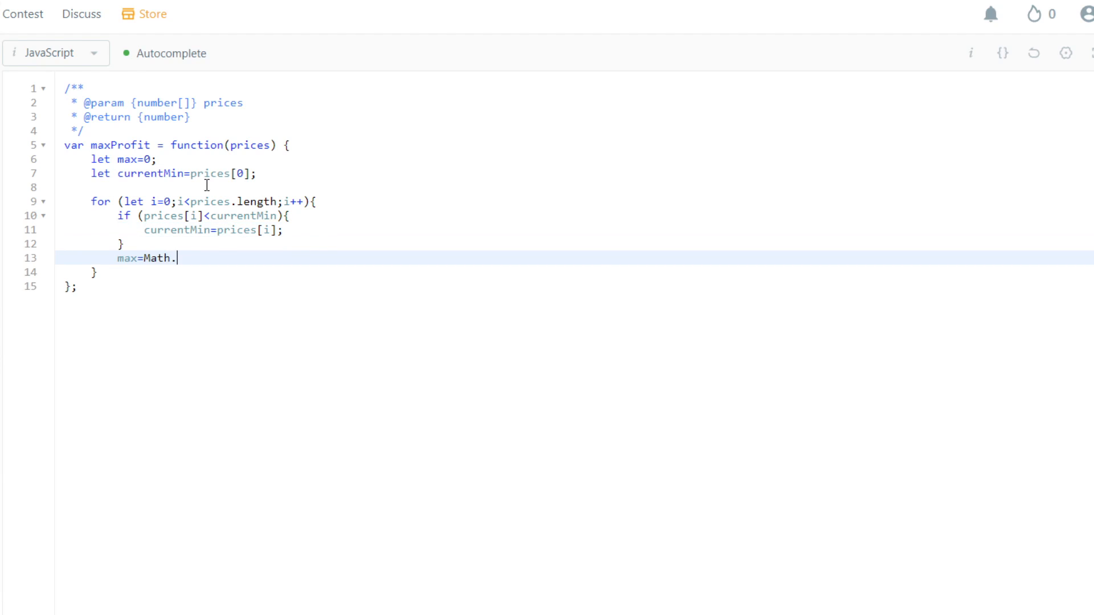
pyautogui.write('max(max,')
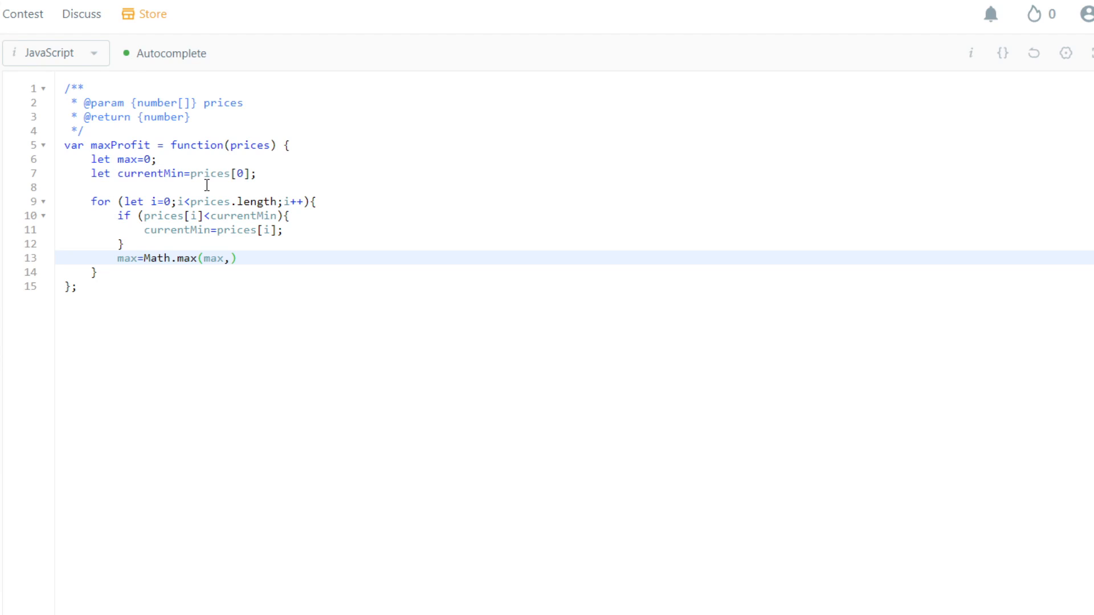
pyautogui.write('pri')
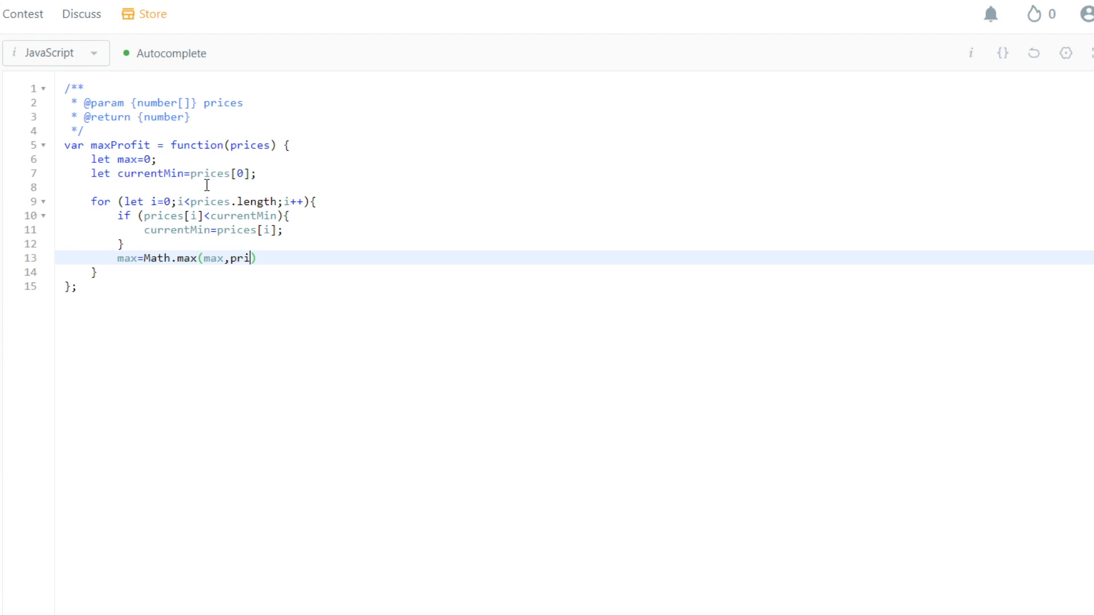
pyautogui.write('ces[i]')
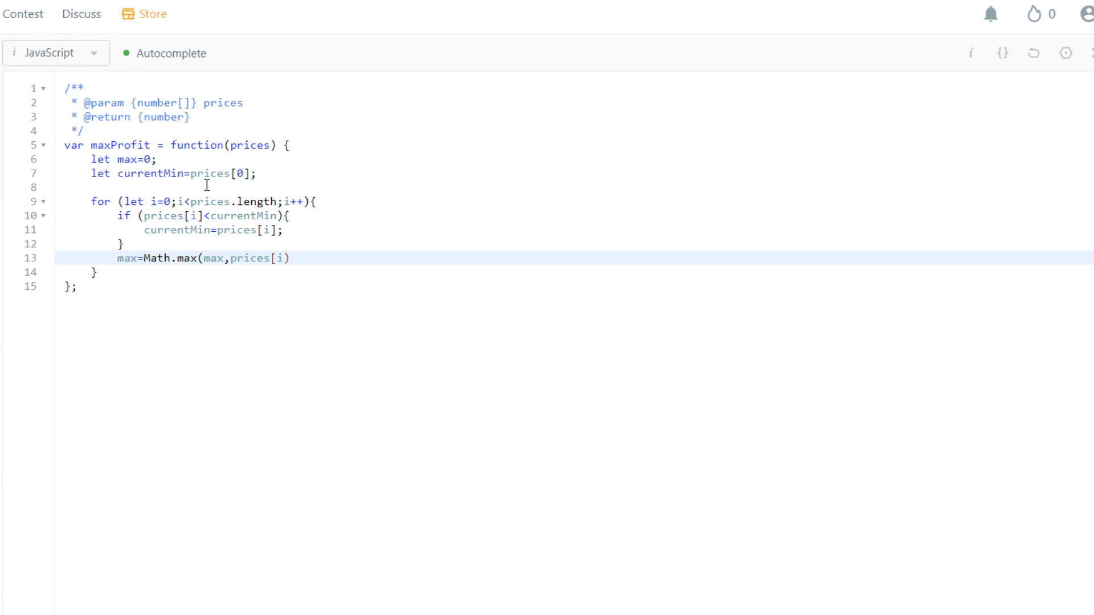
pyautogui.write('-current')
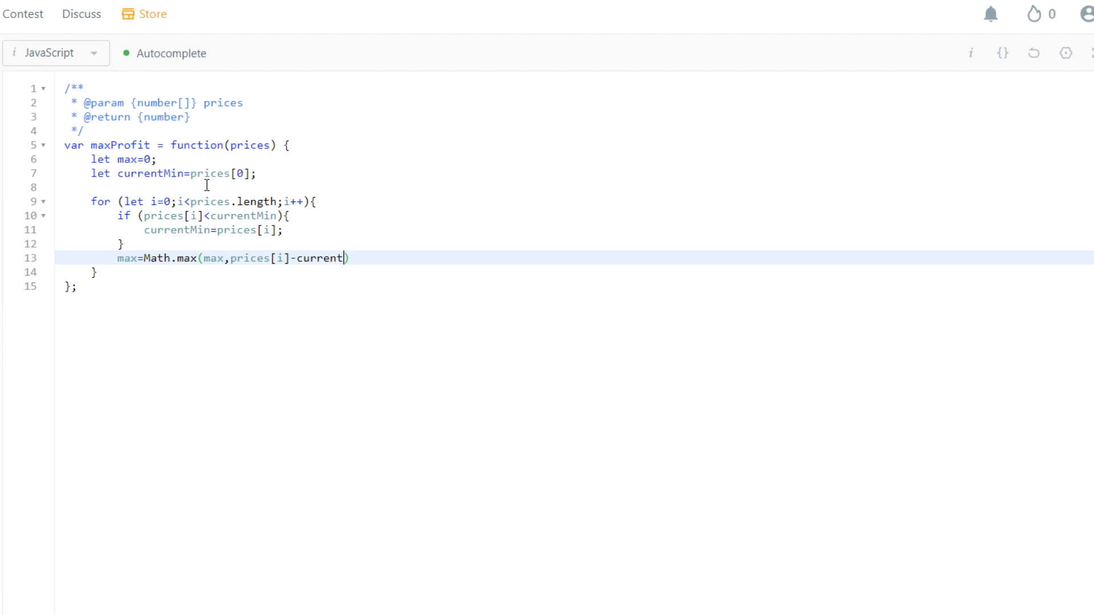
pyautogui.write('Min);')
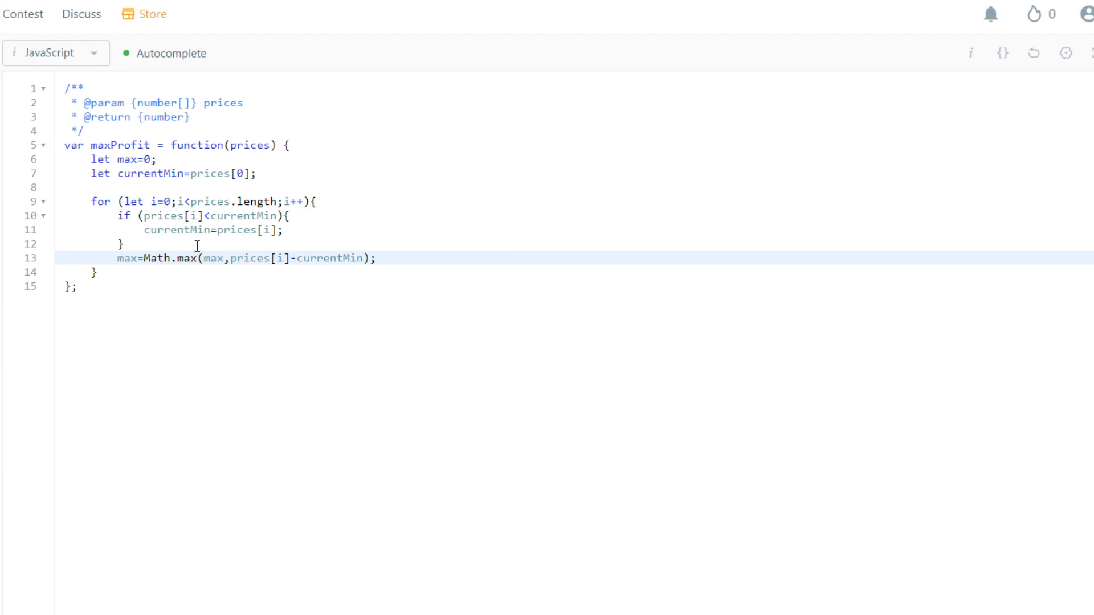
# Add 'return max;' after the loop.
pyautogui.click(284, 229)
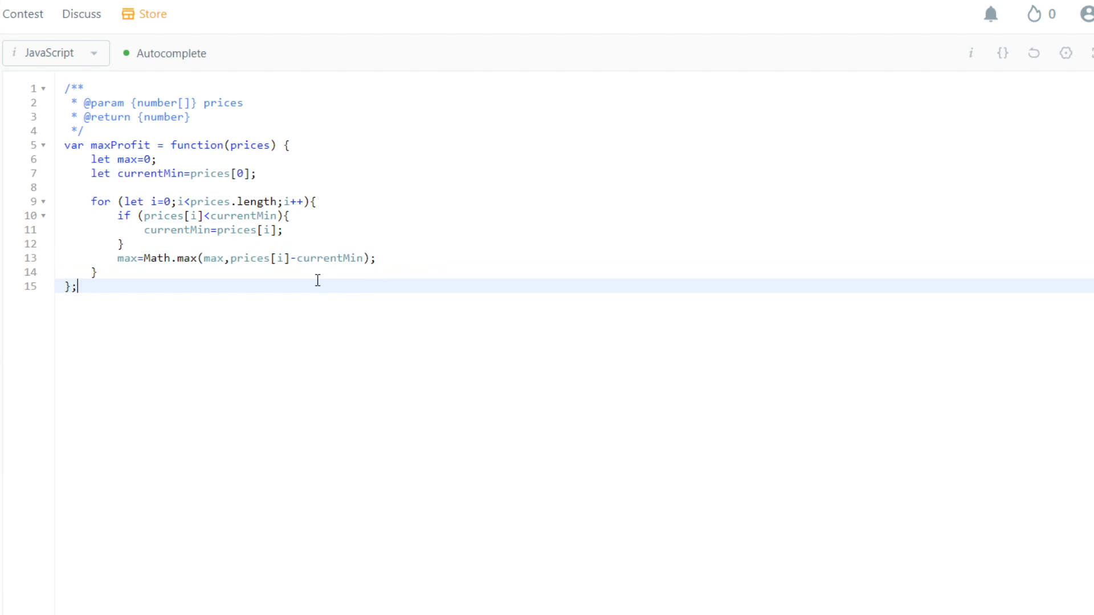
pyautogui.press('Enter')
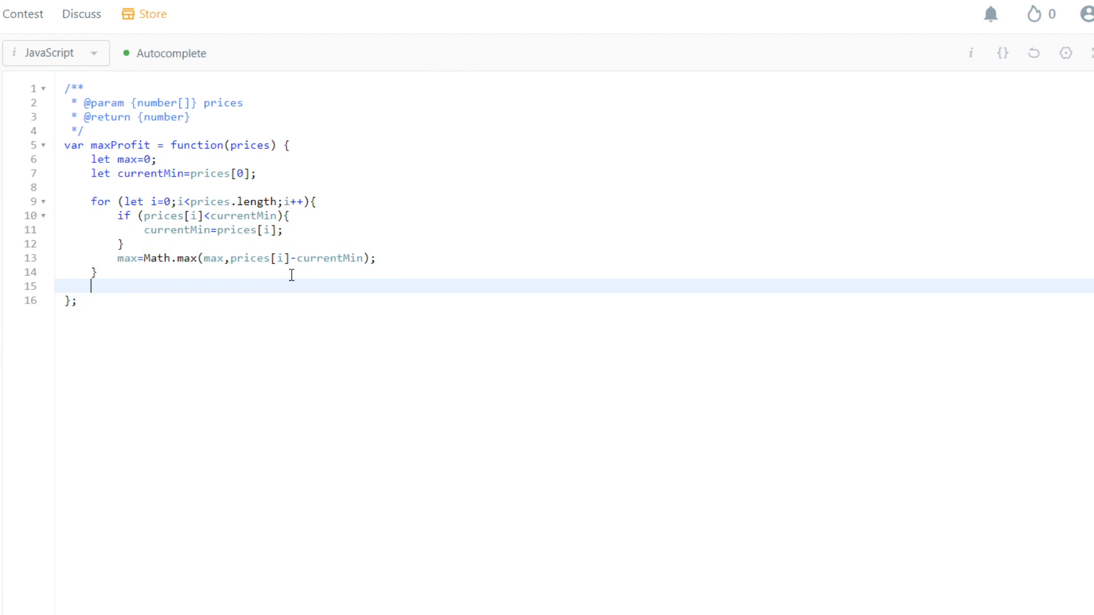
pyautogui.write('return ma')
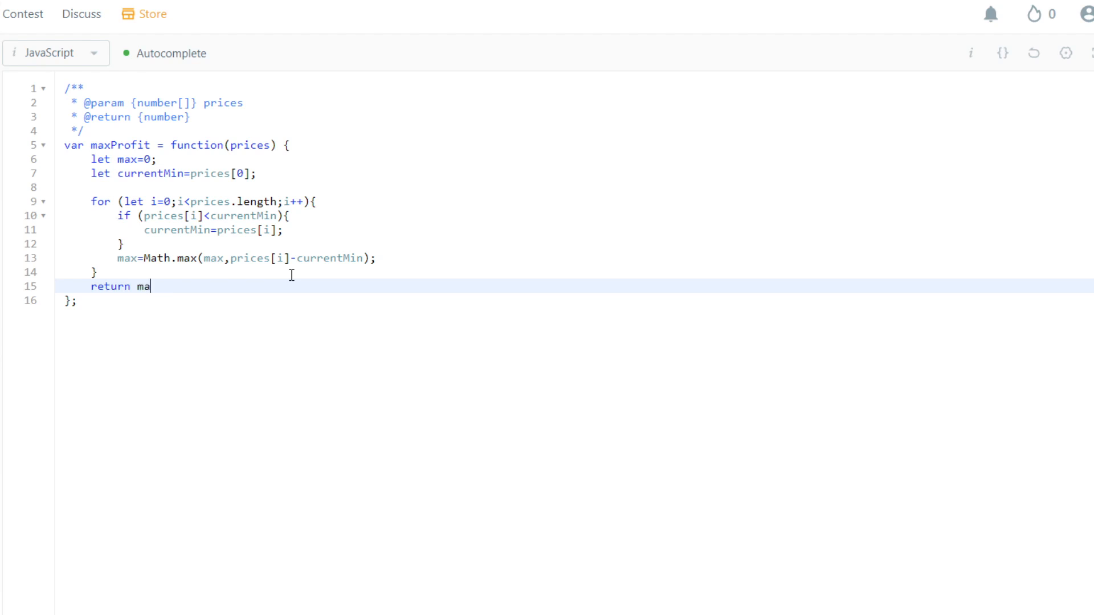
pyautogui.write('x;')
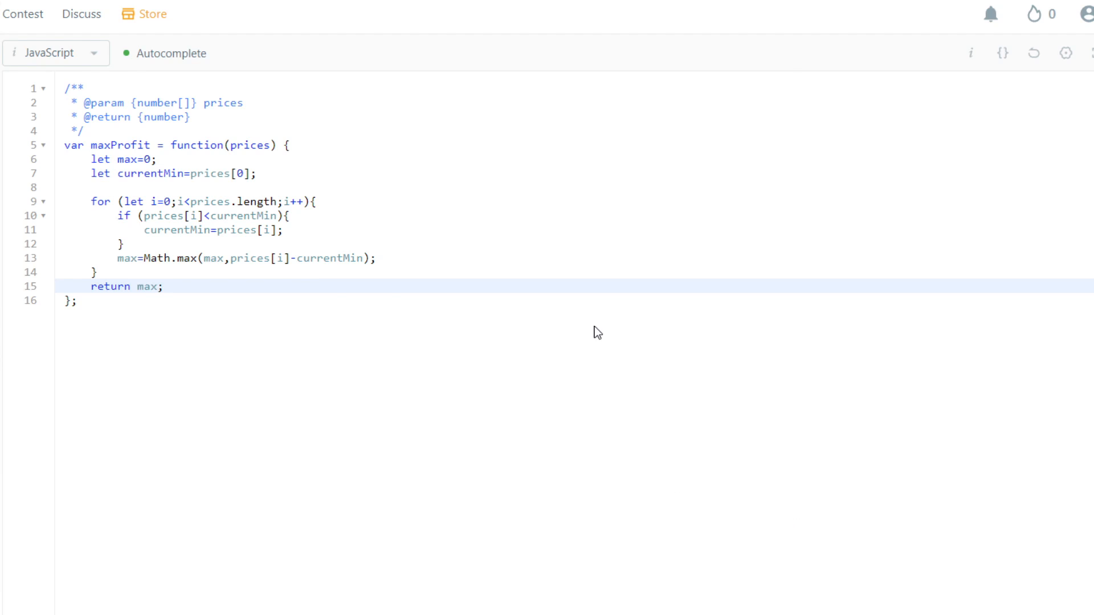